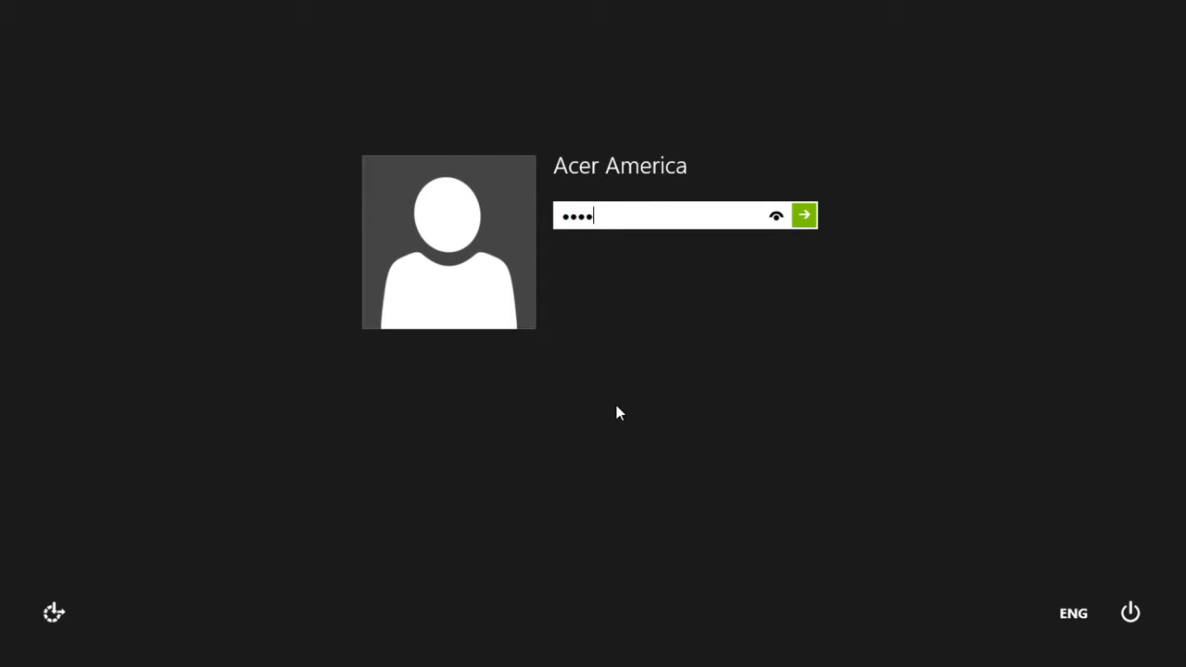
Step: Submit the old password and dismiss the 'password is incorrect' warning
{"action": "left_click", "coordinate": [804, 215]}
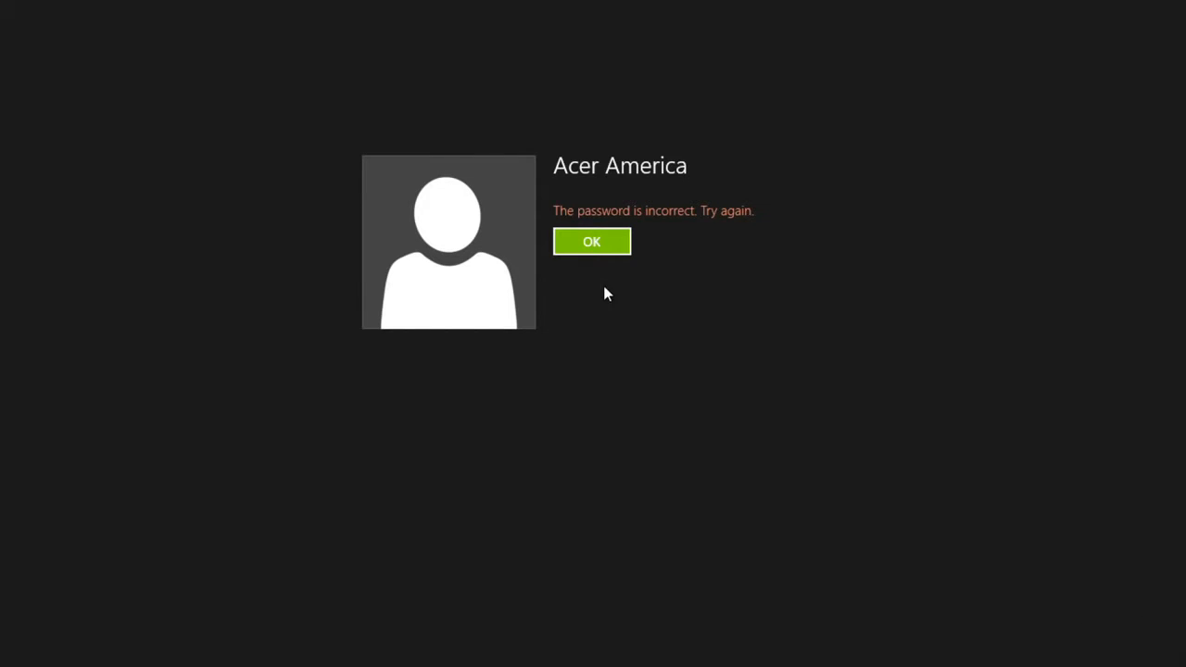
{"action": "left_click", "coordinate": [592, 241]}
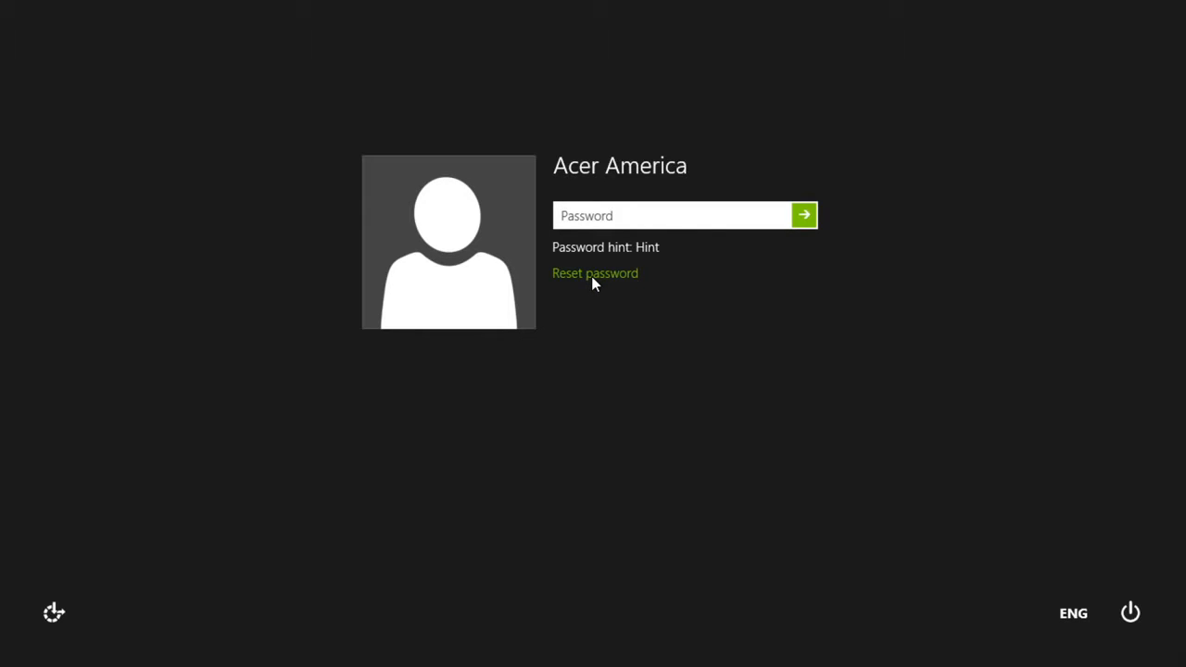
Step: Launch the Password Reset Wizard and choose the reset disk in ESD-USB (D:)
{"action": "left_click", "coordinate": [672, 215]}
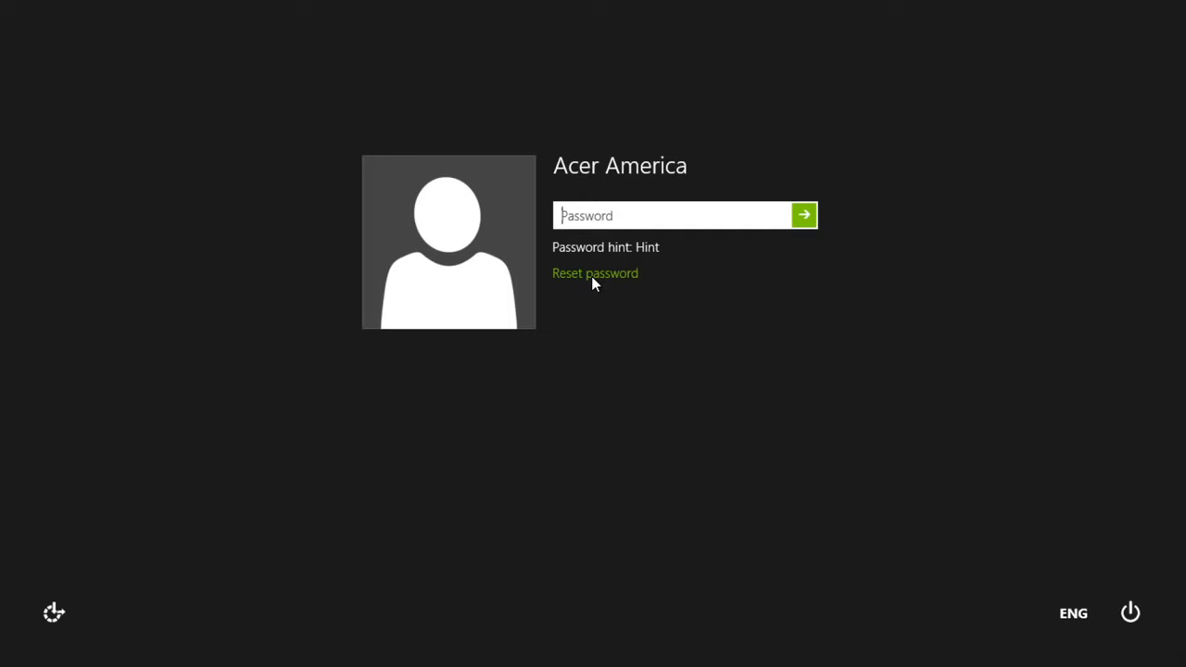
{"action": "left_click", "coordinate": [594, 272]}
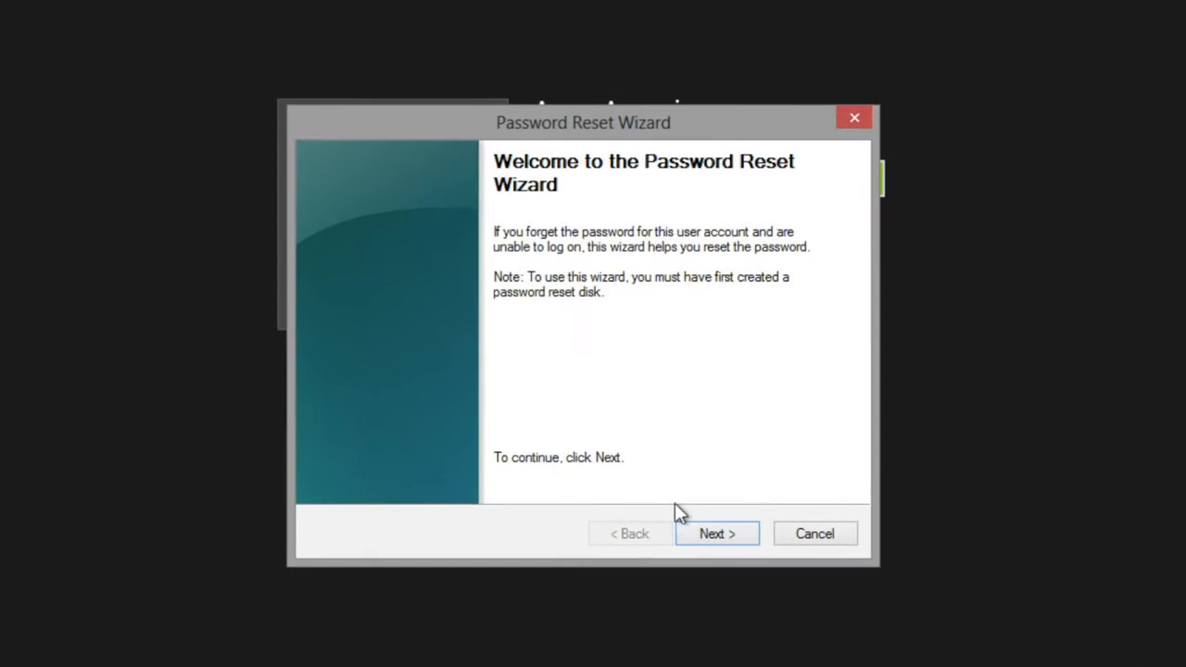
{"action": "left_click", "coordinate": [716, 533]}
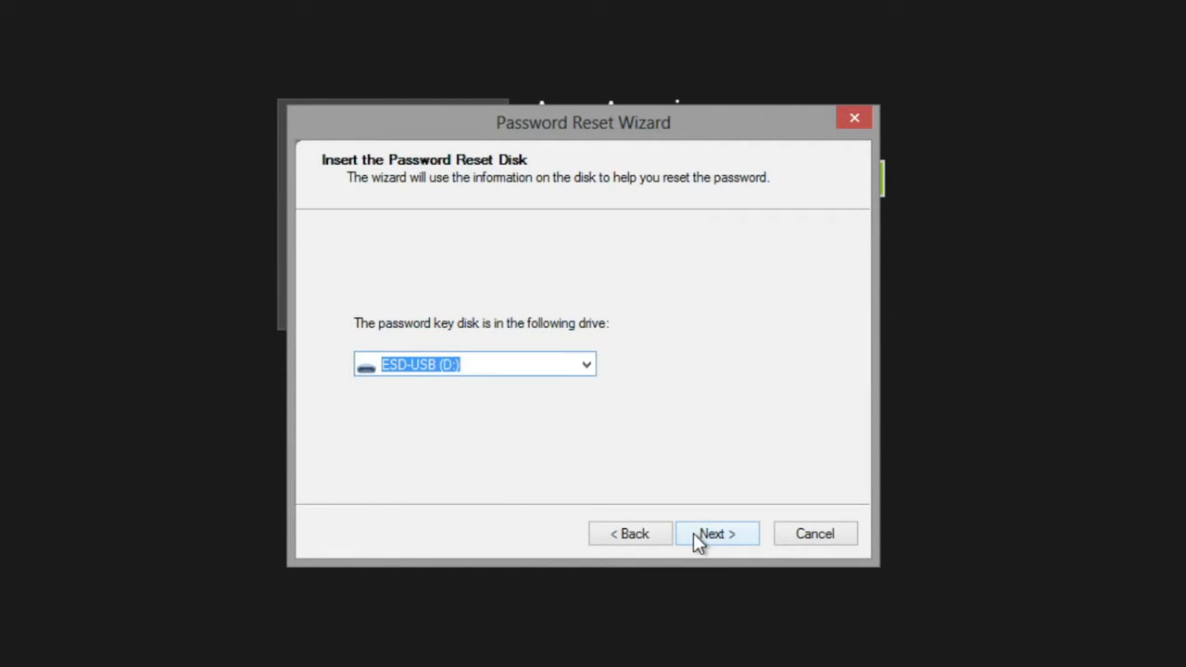
{"action": "left_click", "coordinate": [716, 534]}
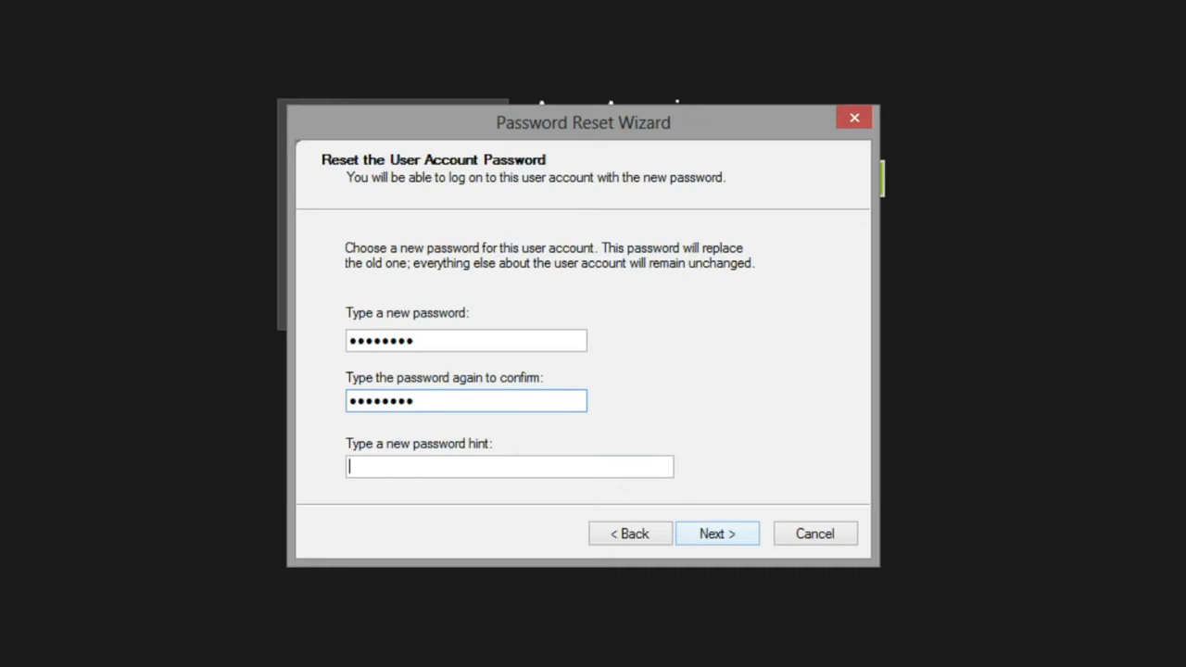
Step: Set the new password with hint 'Hint', finish the wizard, and sign in
{"action": "type", "text": "Hint"}
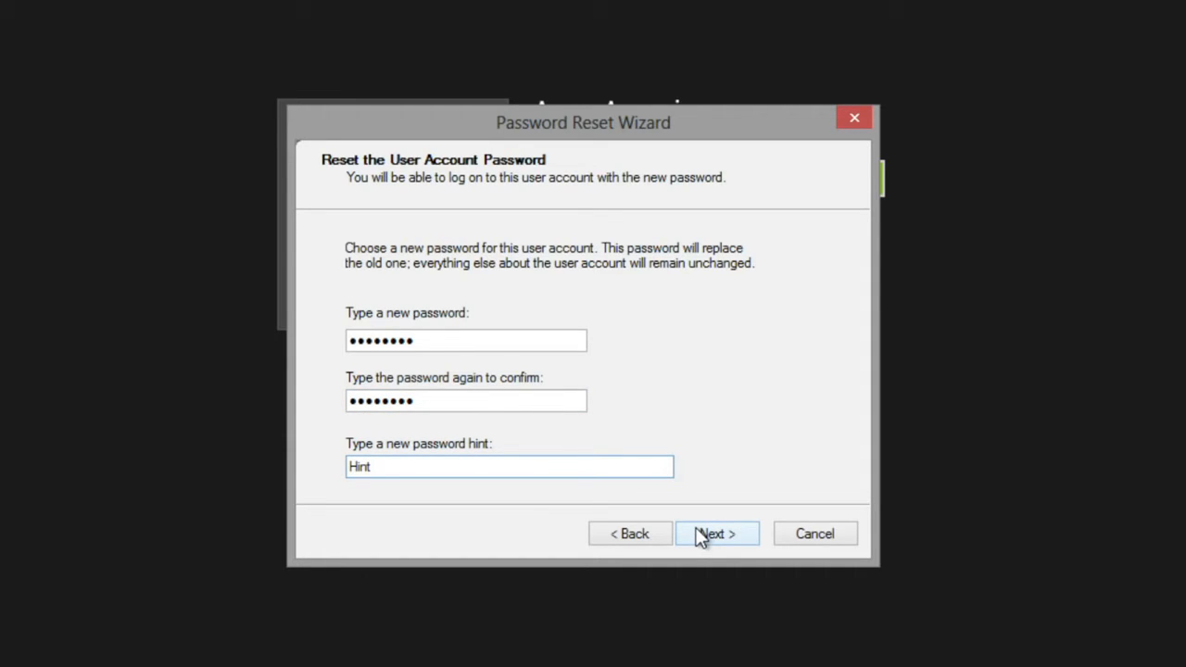
{"action": "left_click", "coordinate": [716, 534]}
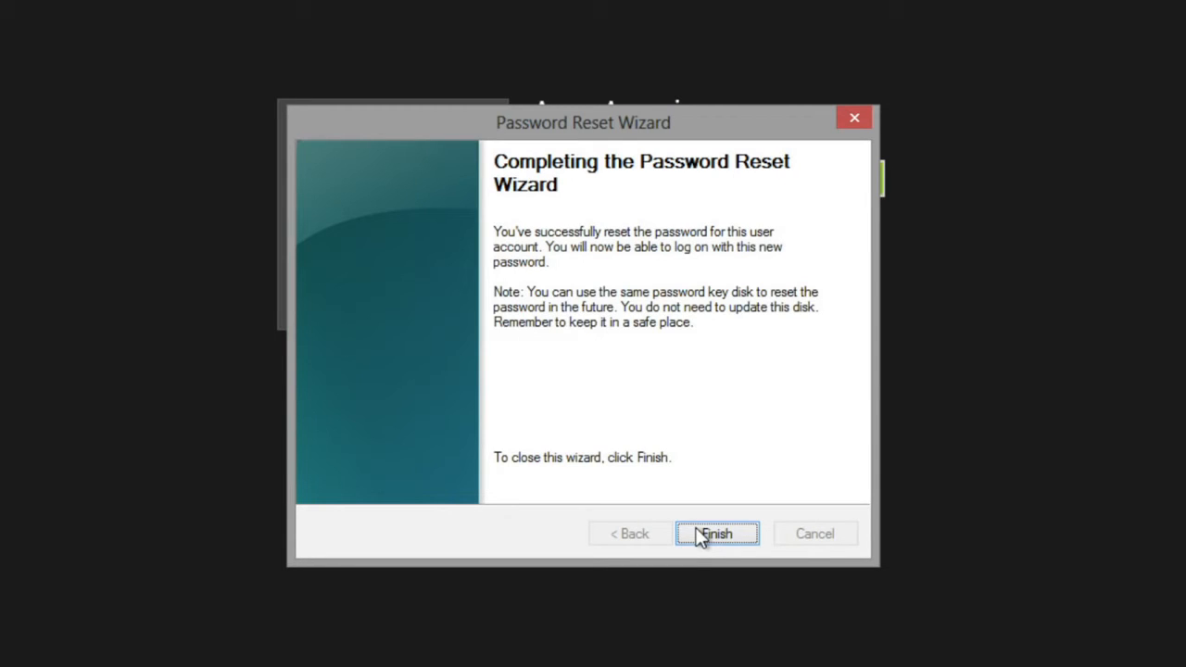
{"action": "left_click", "coordinate": [715, 533]}
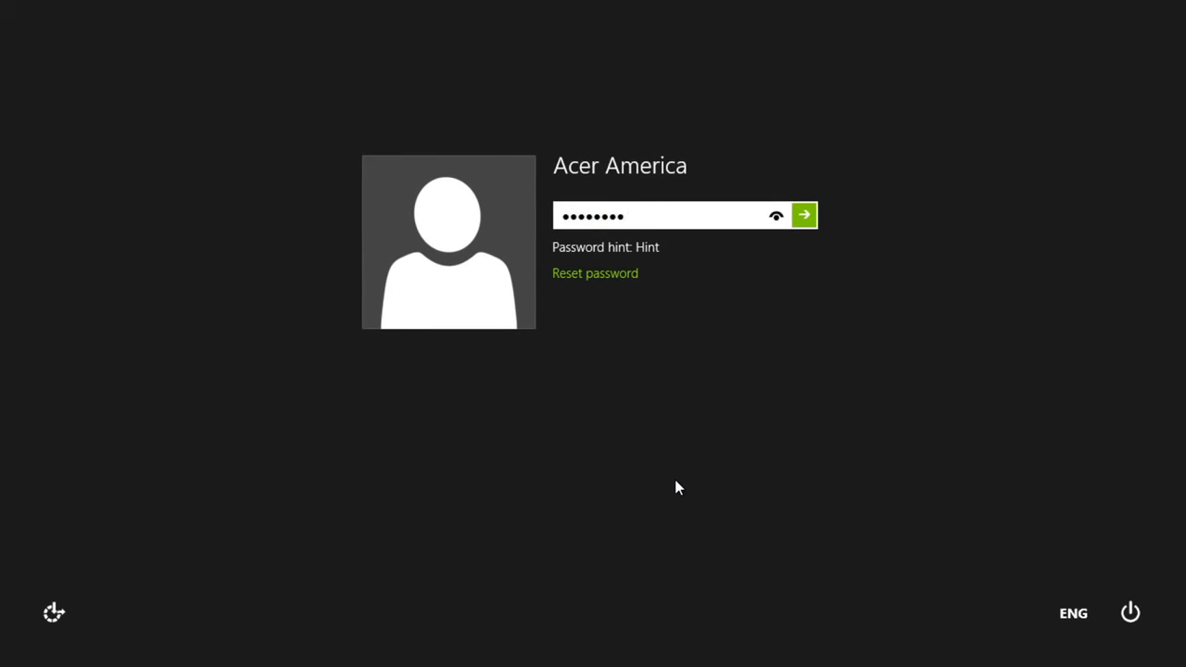
{"action": "left_click", "coordinate": [804, 215]}
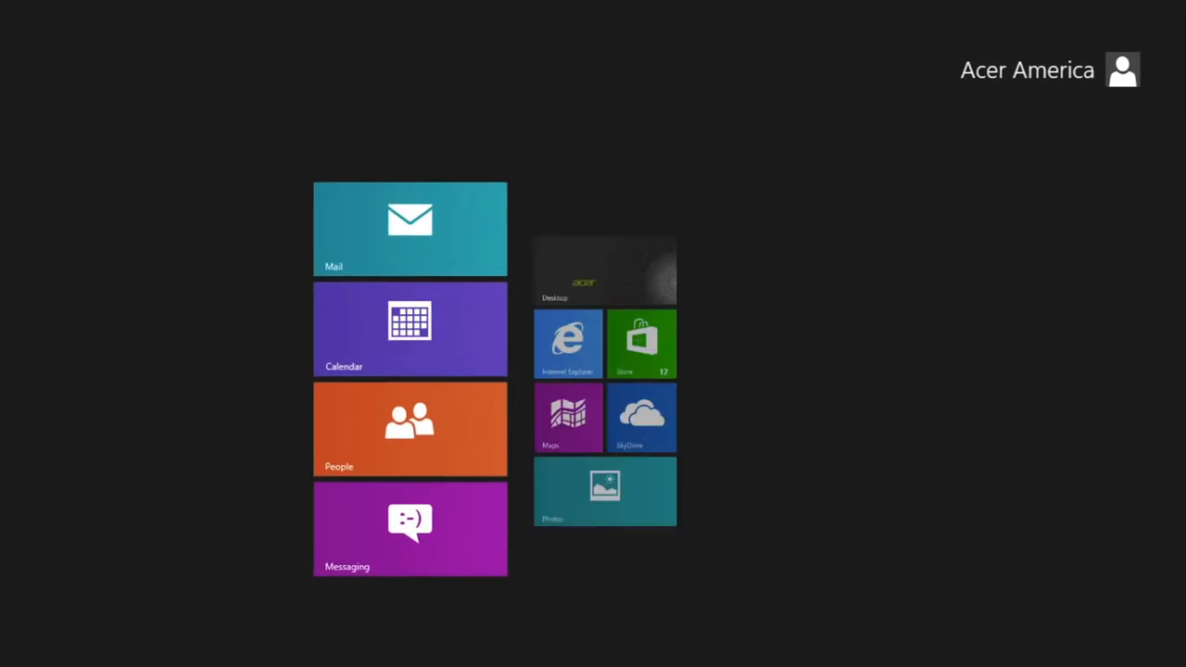